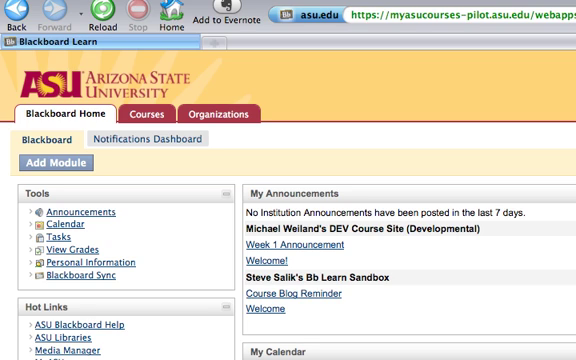
mouse_move(156, 144)
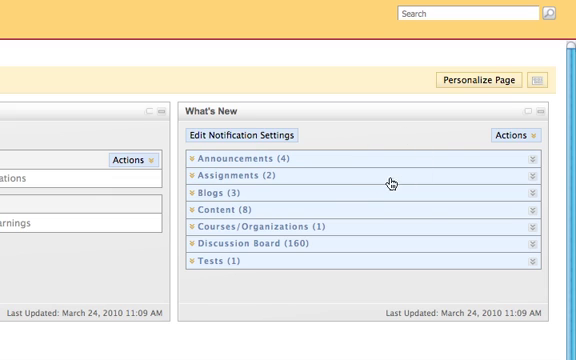
mouse_move(238, 158)
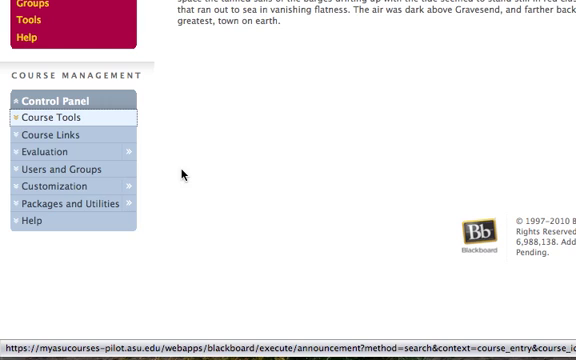
- Enter the course from My Courses to reach its Control Panel
left_click(50, 120)
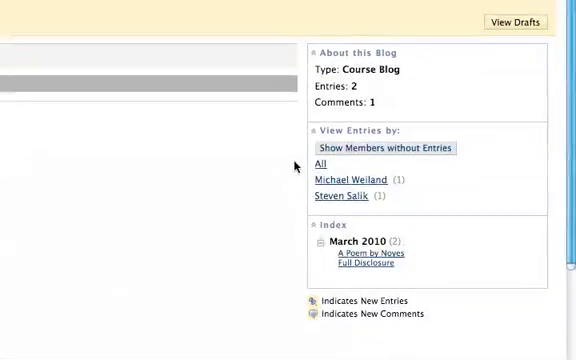
mouse_move(308, 200)
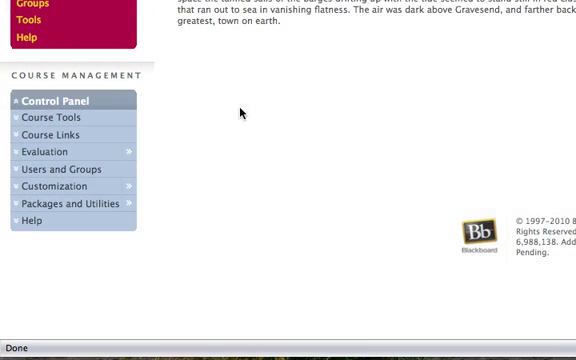
mouse_move(60, 168)
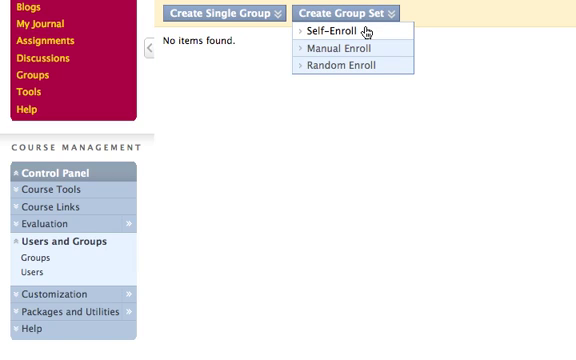
mouse_move(348, 50)
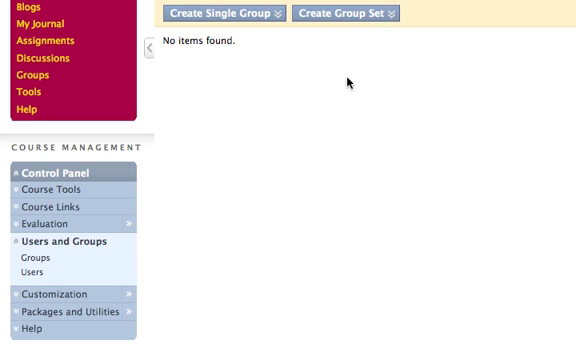
- Start a Manual Enroll group set named 'Groups' with description 'Groups' and set its tool availability
left_click(370, 16)
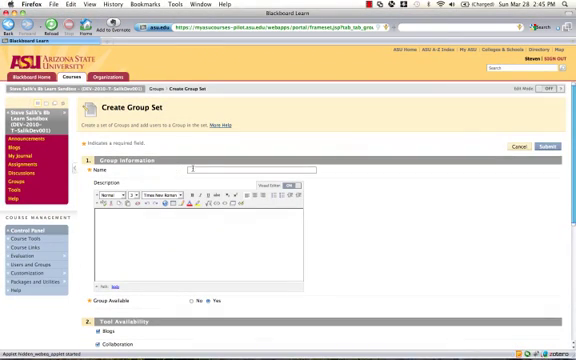
type("Groups")
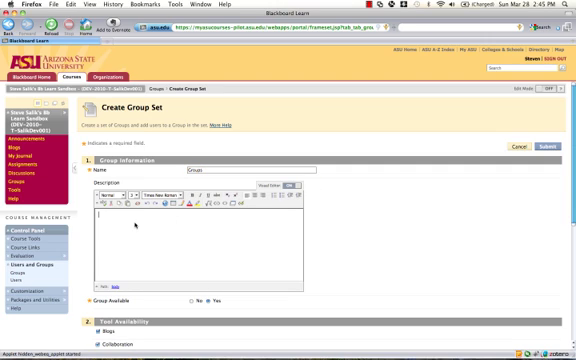
type("Groups")
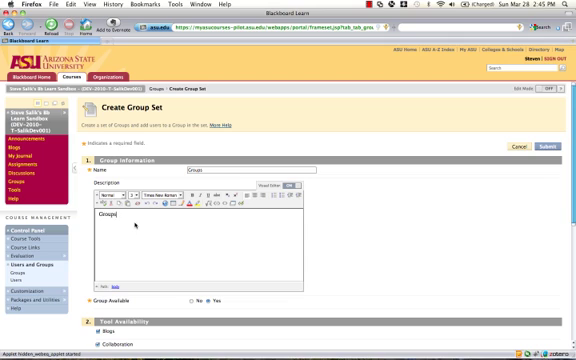
scroll("down", 3)
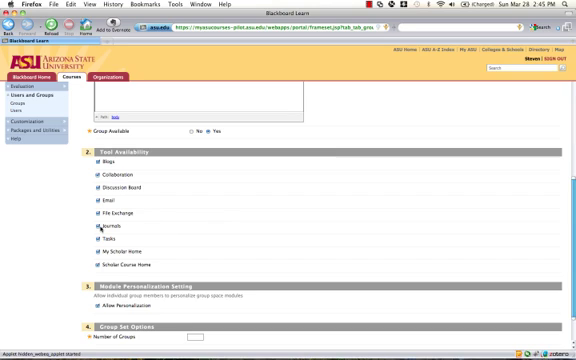
left_click(88, 228)
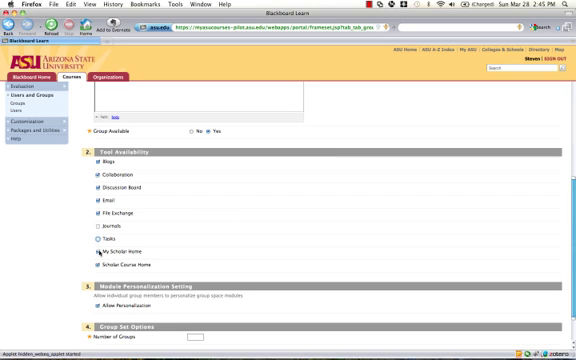
scroll("down", 3)
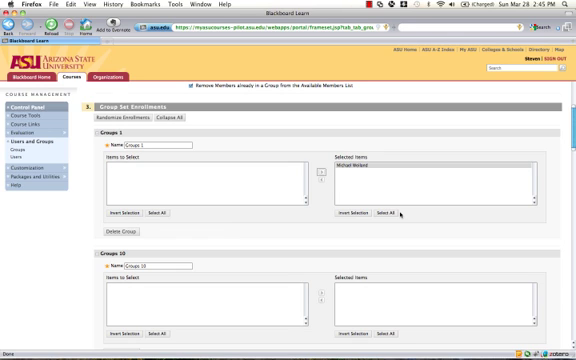
- Scroll through the Groups for Enrollment page down to the last numbered group
scroll("down", 3)
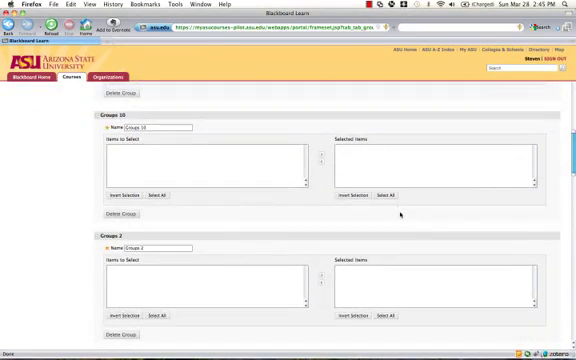
scroll("down", 3)
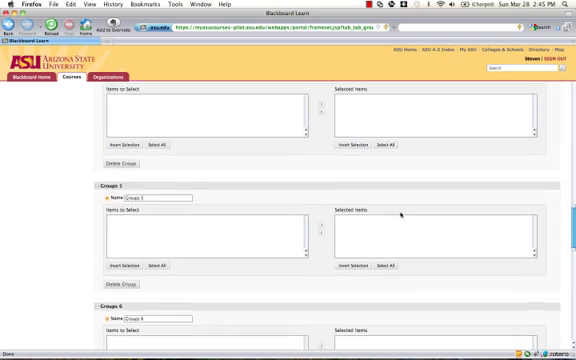
scroll("down", 3)
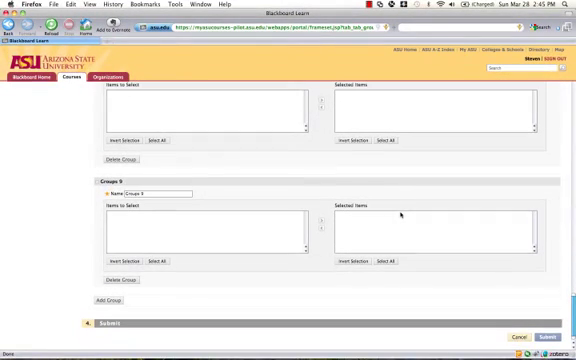